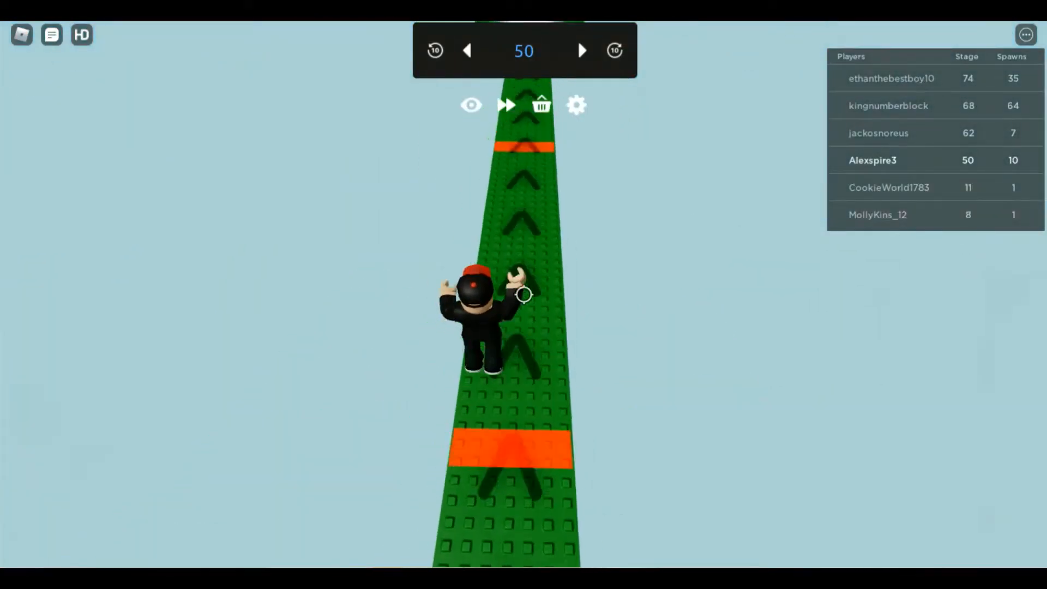
Run and jump across the green platforms from stage 50 to the stage 55 checkpoint
left_click(581, 51)
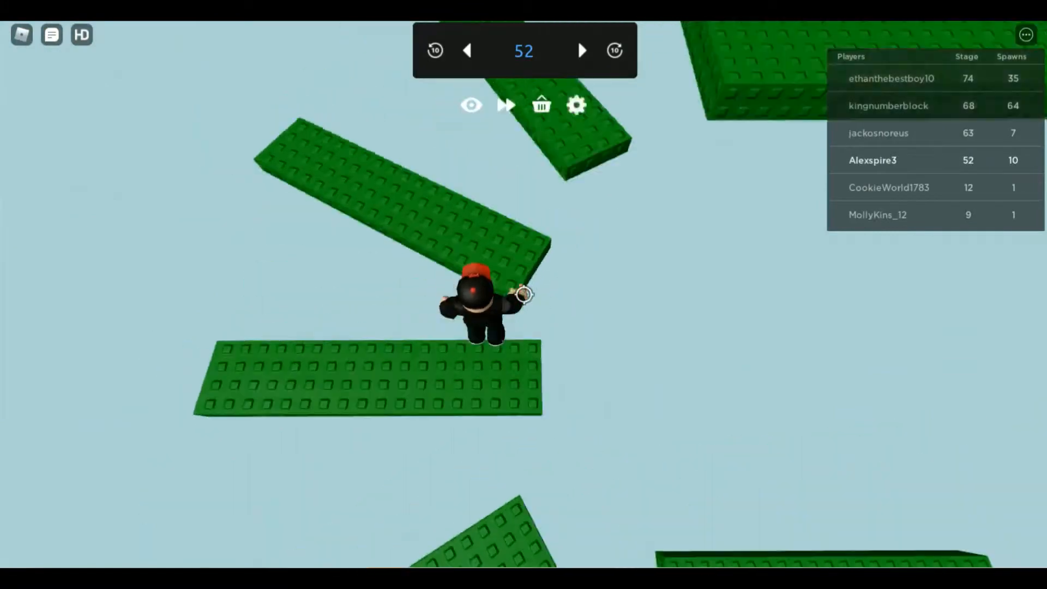
left_click(581, 50)
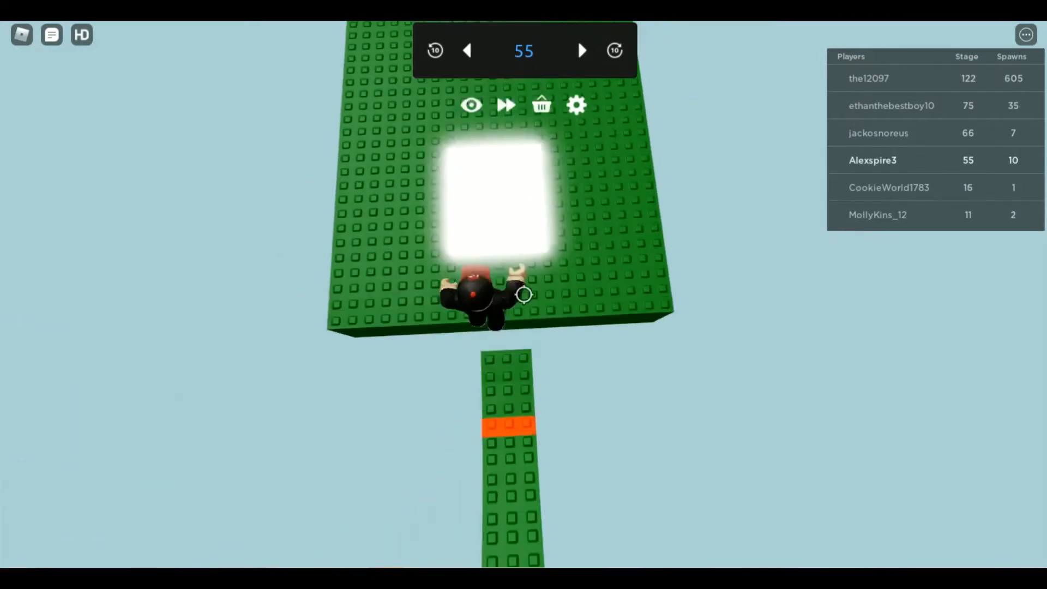
Climb the spiral green tower platforms and pass checkpoints up to stage 59
left_click(581, 50)
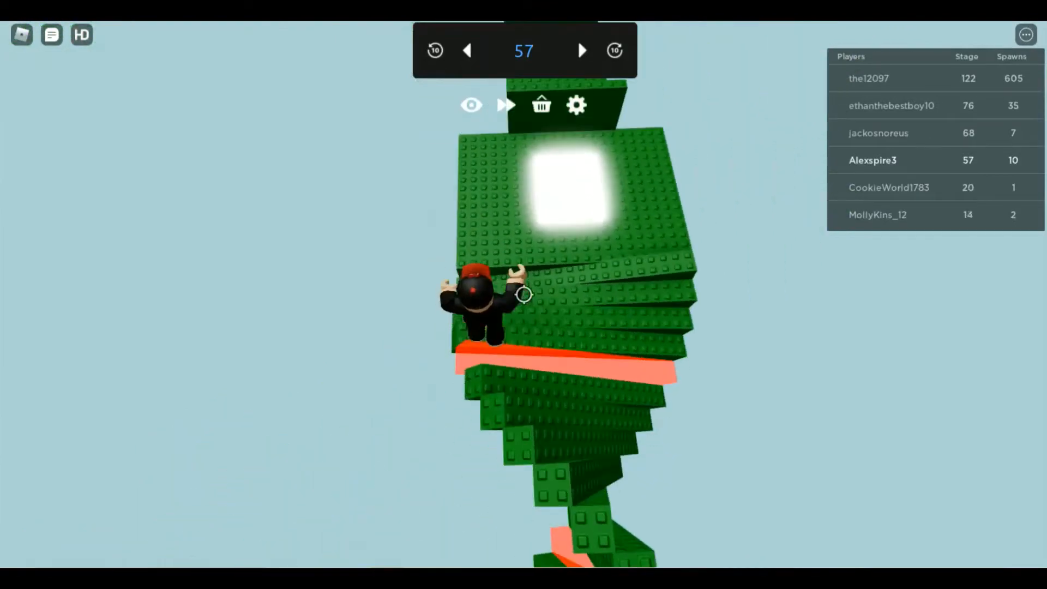
left_click(581, 50)
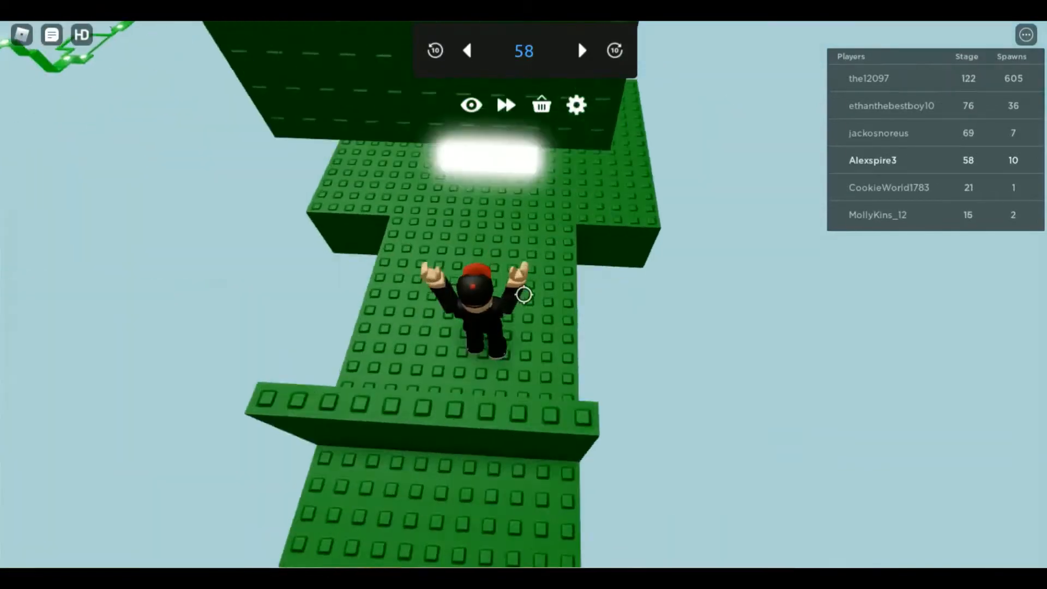
left_click(581, 50)
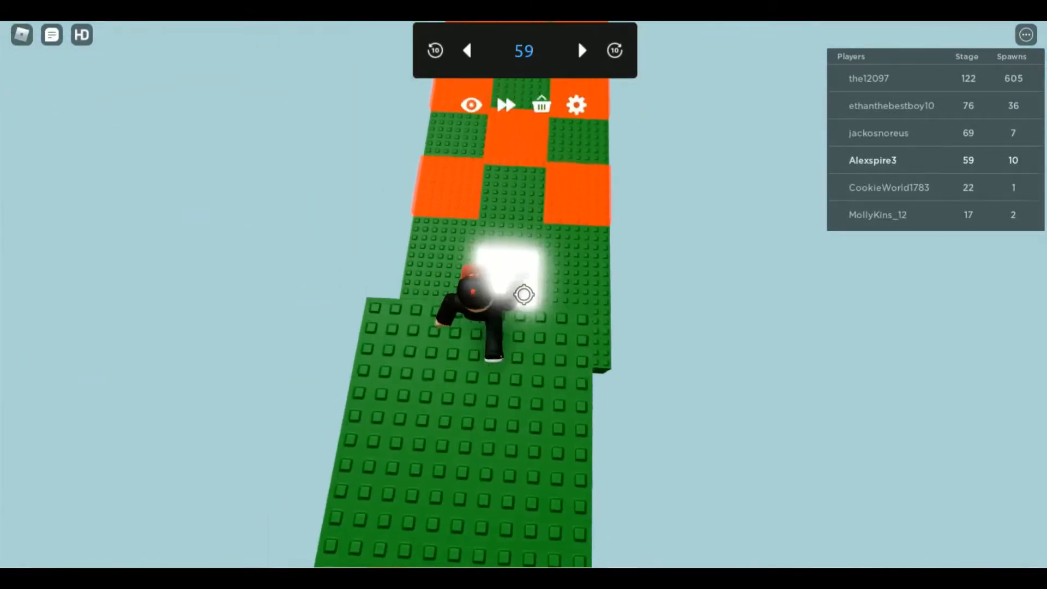
Cross the checkered and yellow sections to reach stage 64 and beyond
left_click(582, 50)
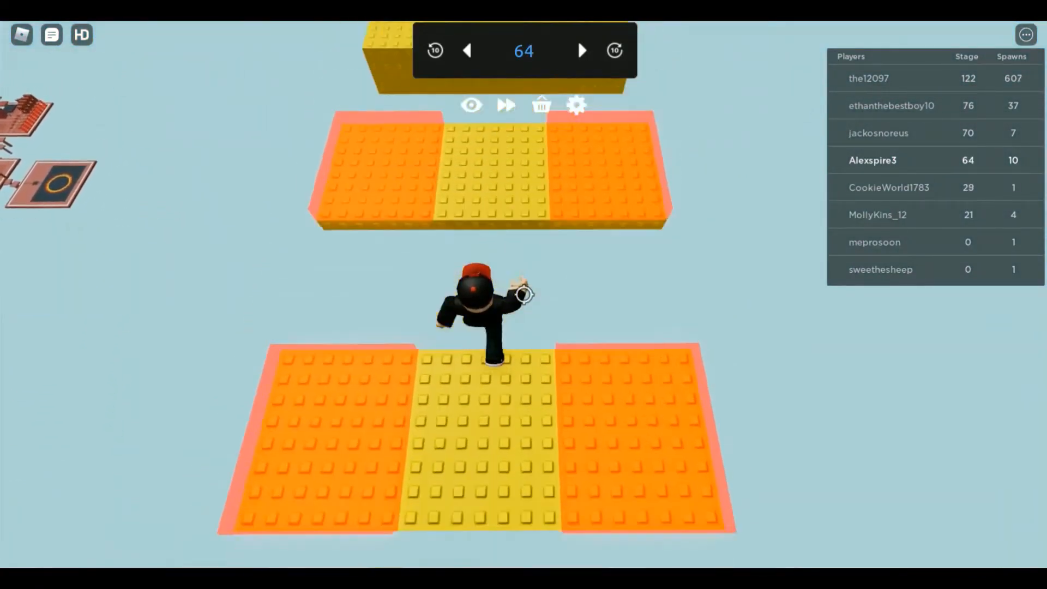
left_click(582, 52)
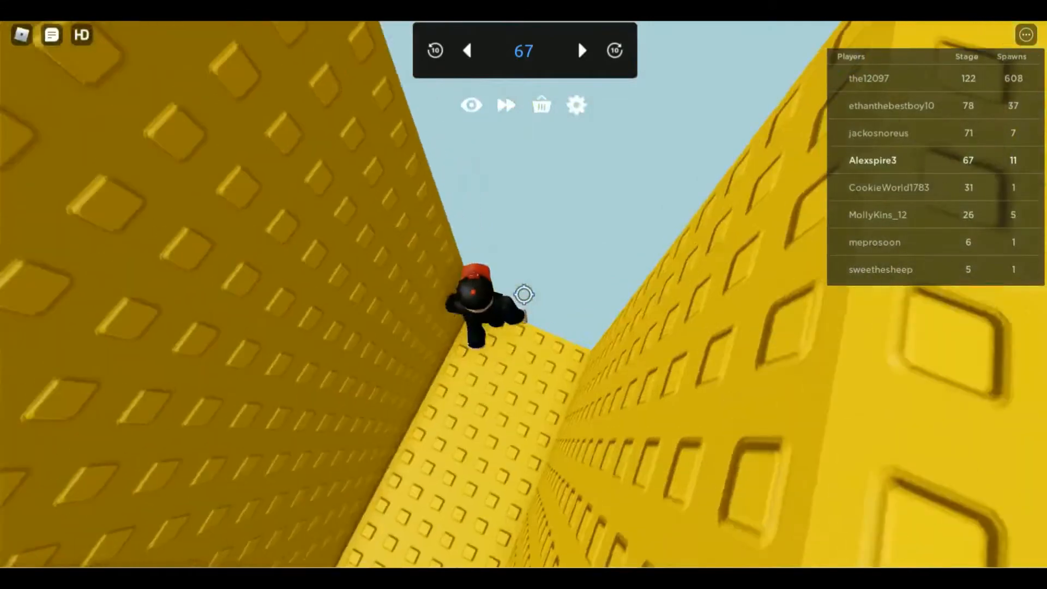
Wall-hop through the yellow walls onto the stage 68 checkpoint platform
left_click(581, 50)
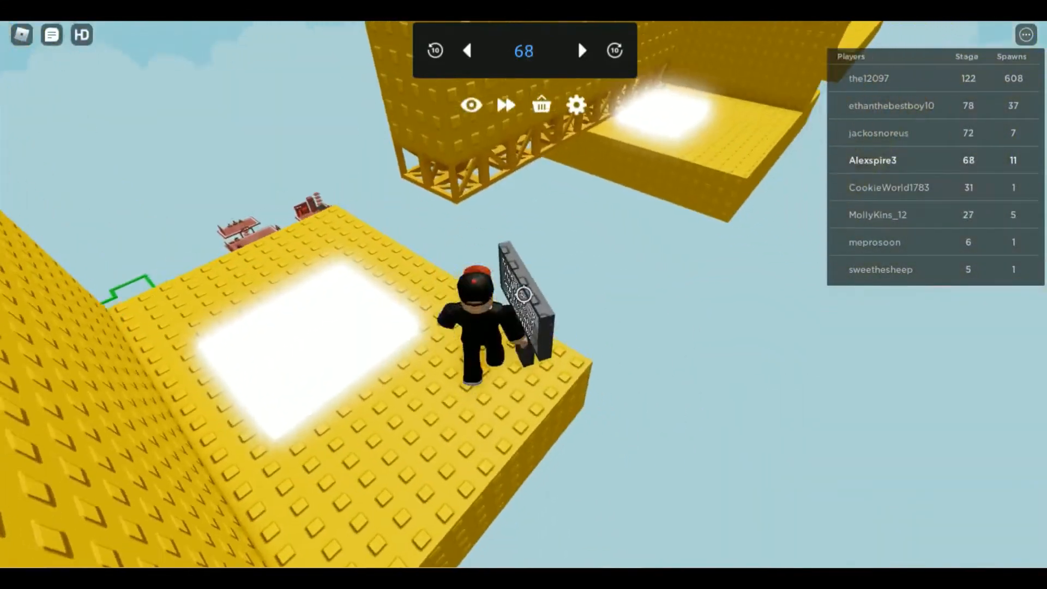